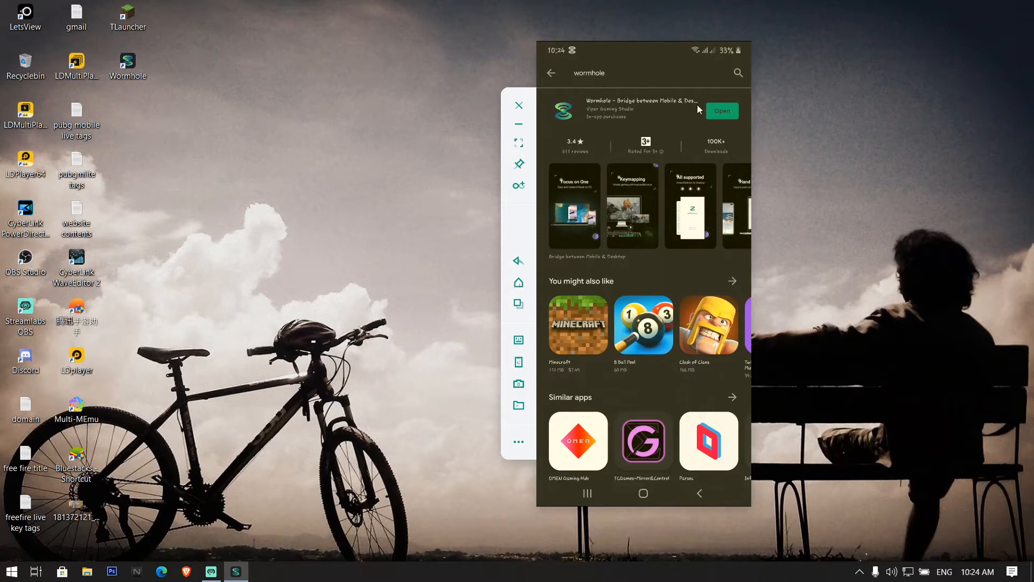
pyautogui.moveTo(650, 504)
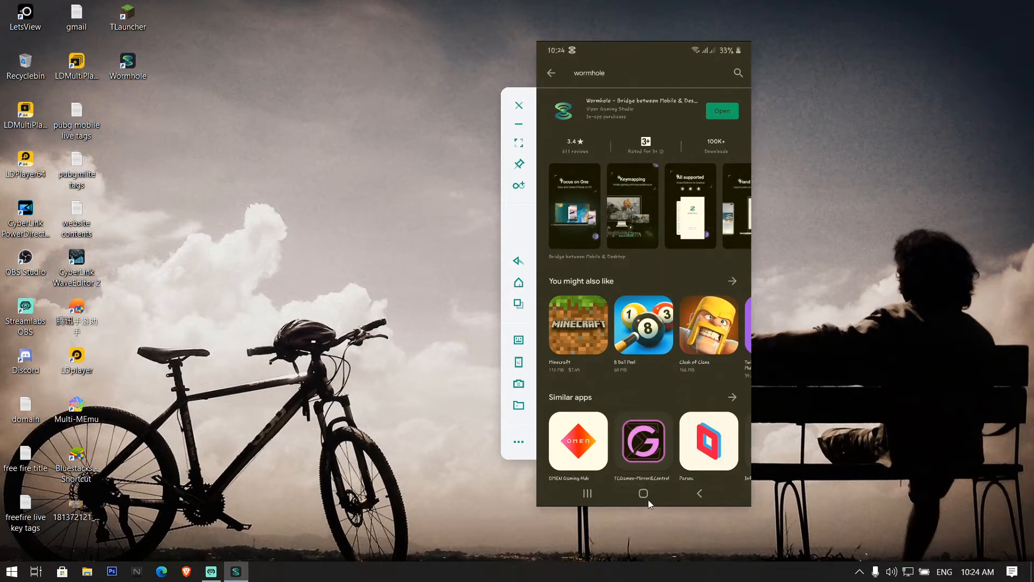
# Step: Return the mirrored phone to its home screen from the Wormhole store listing
pyautogui.click(643, 493)
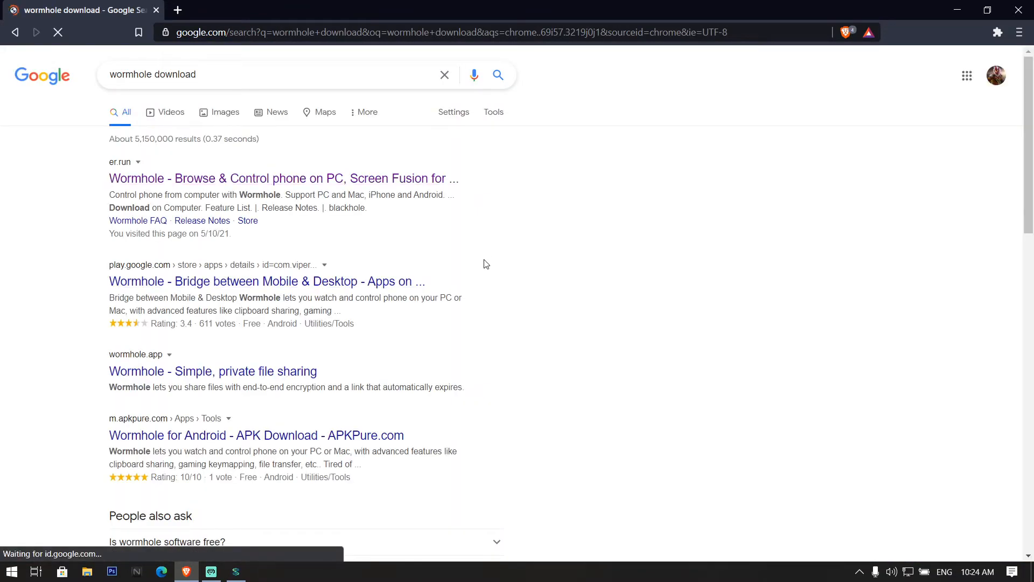
# Step: Review the Google results for 'wormhole download' and go back to the desktop
pyautogui.click(283, 179)
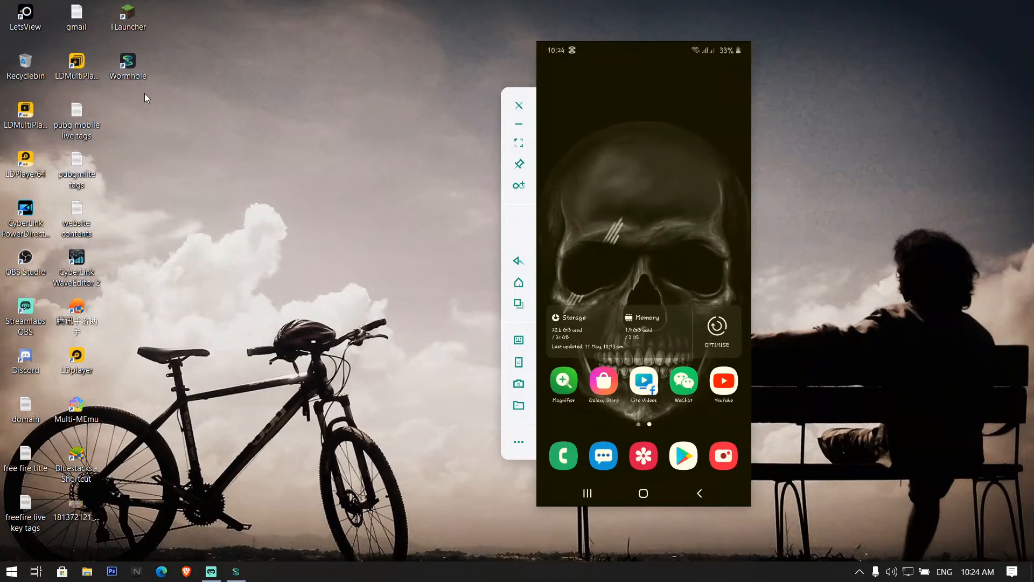
pyautogui.moveTo(657, 427)
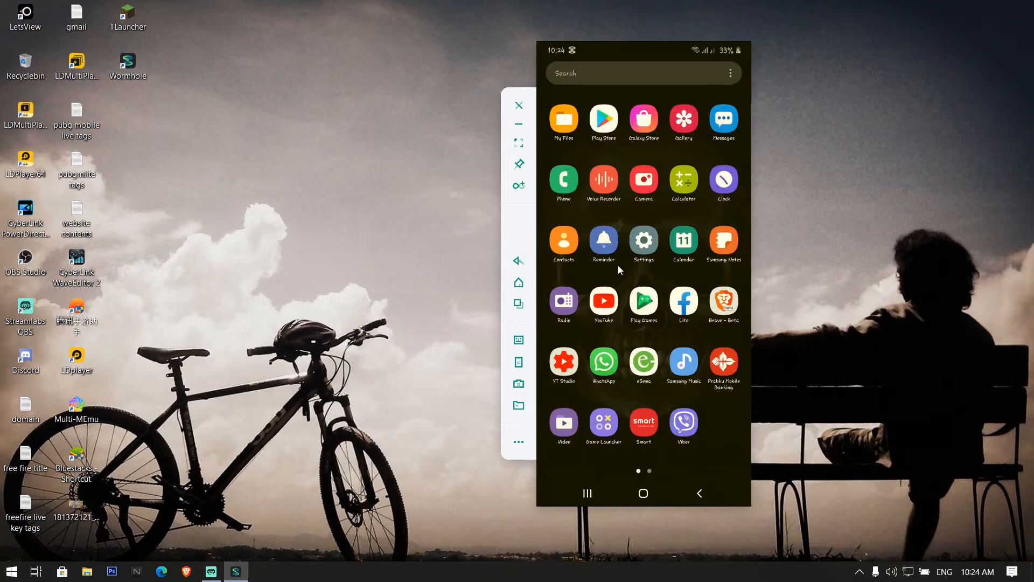
# Step: Go into the phone's Settings and reach the Developer options page
pyautogui.click(643, 239)
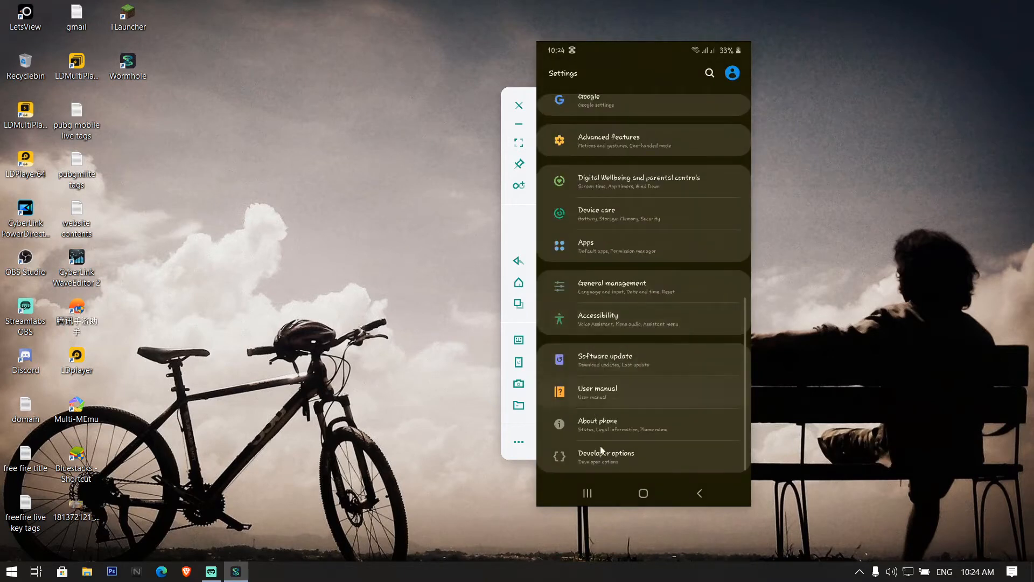
pyautogui.scroll(-3)
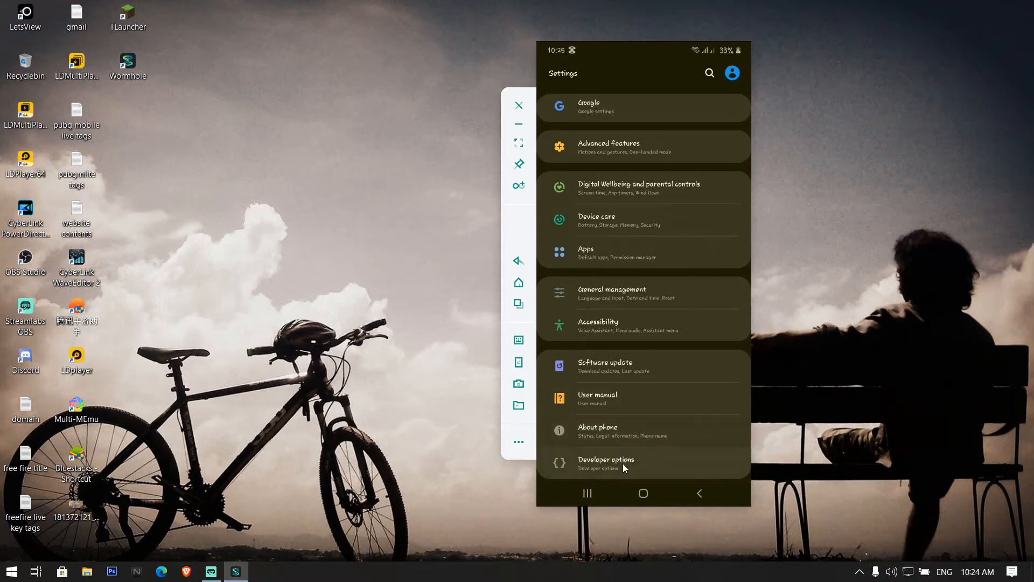
pyautogui.click(606, 463)
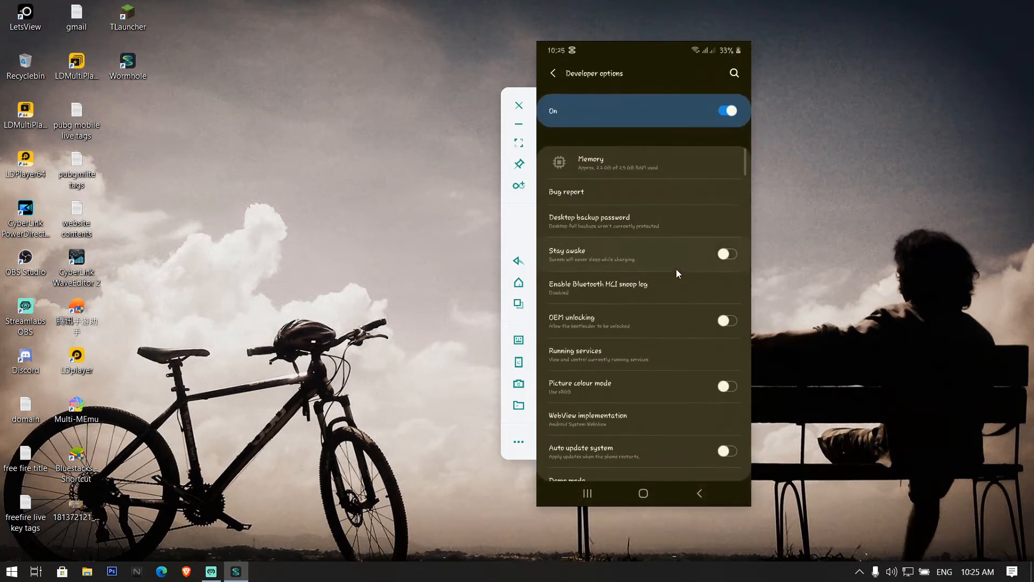
# Step: Scroll Developer options down to the USB debugging toggle, shown switched on
pyautogui.scroll(-3)
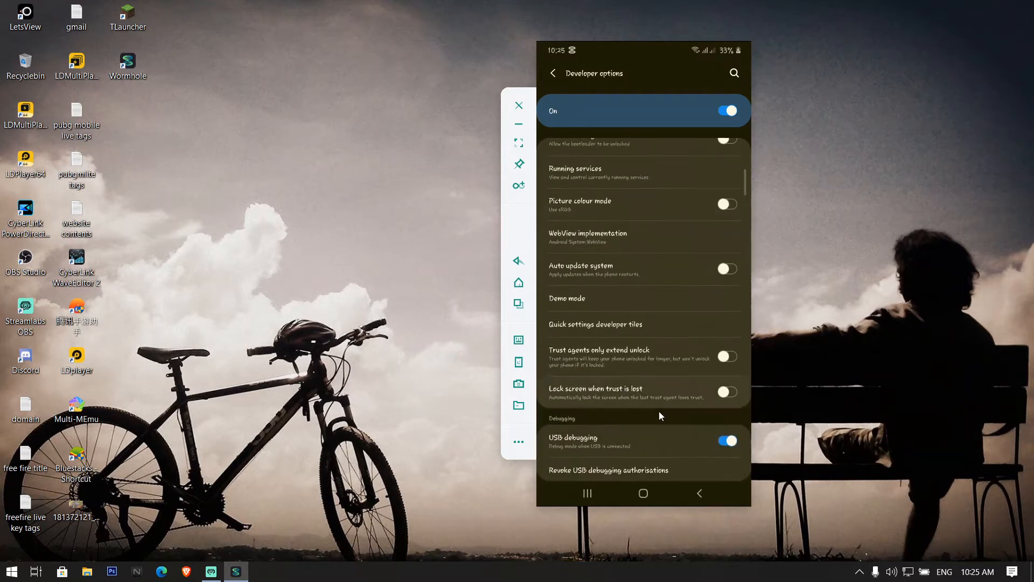
pyautogui.scroll(-3)
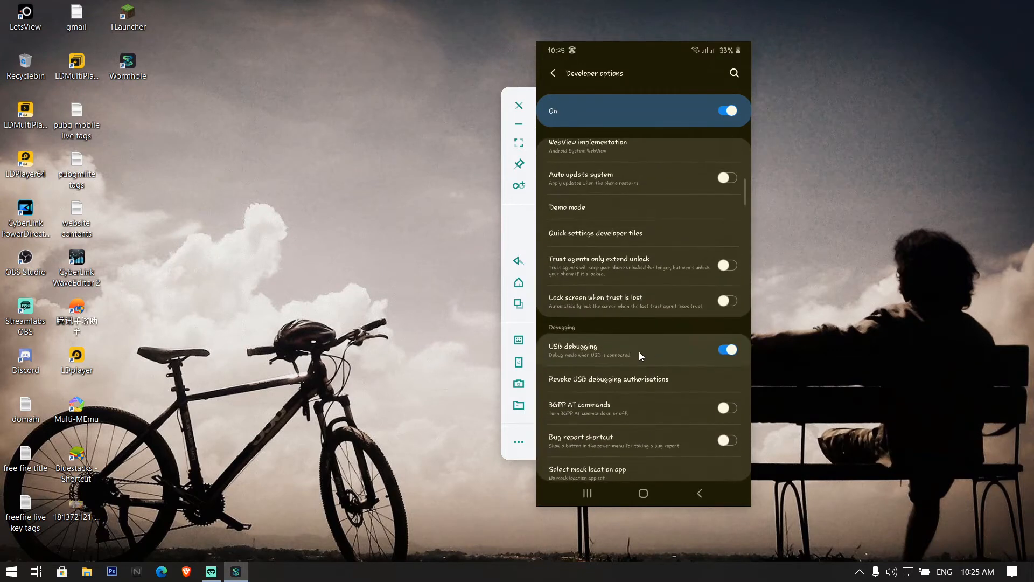
pyautogui.scroll(-3)
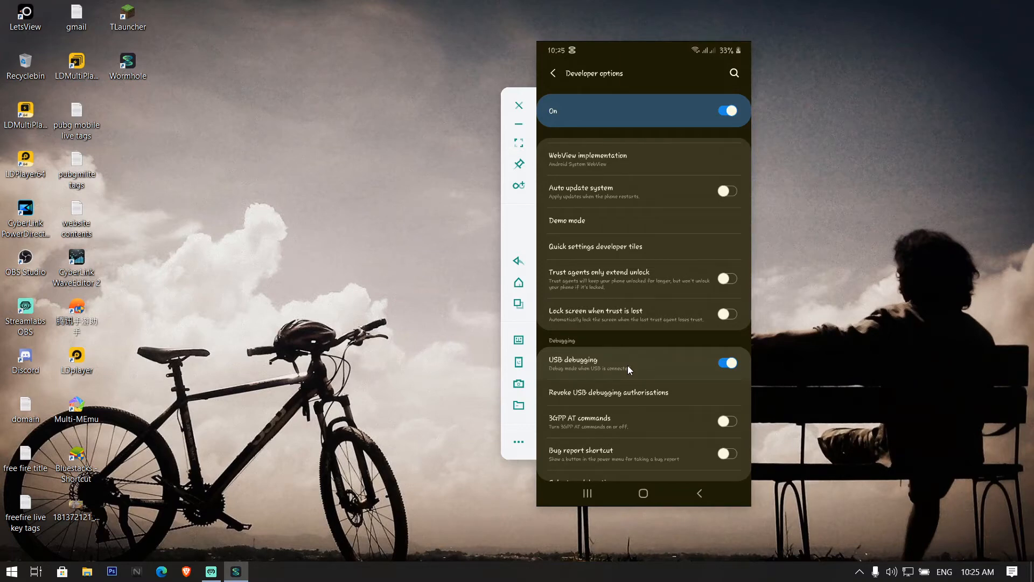
pyautogui.moveTo(112, 133)
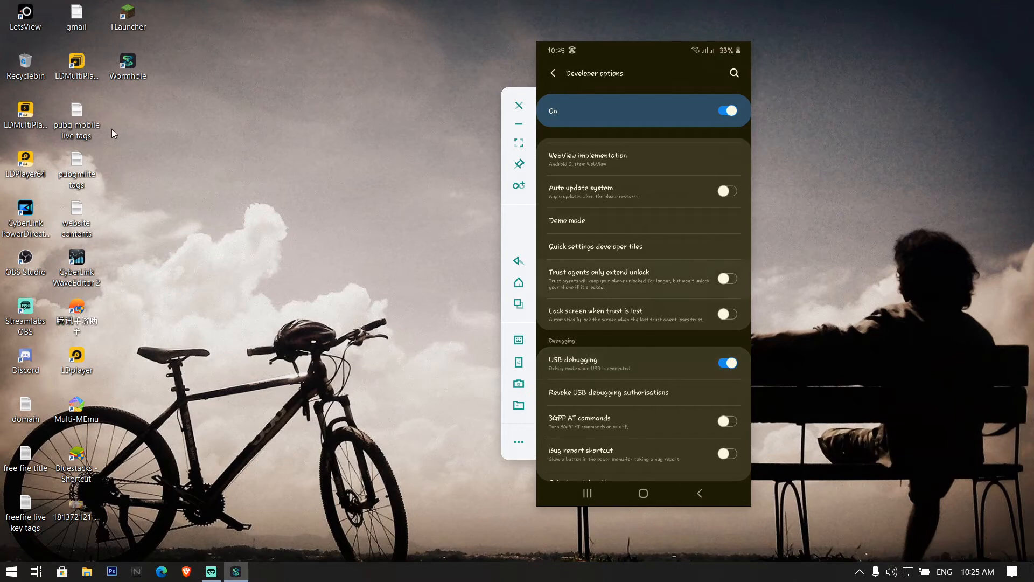
pyautogui.moveTo(188, 117)
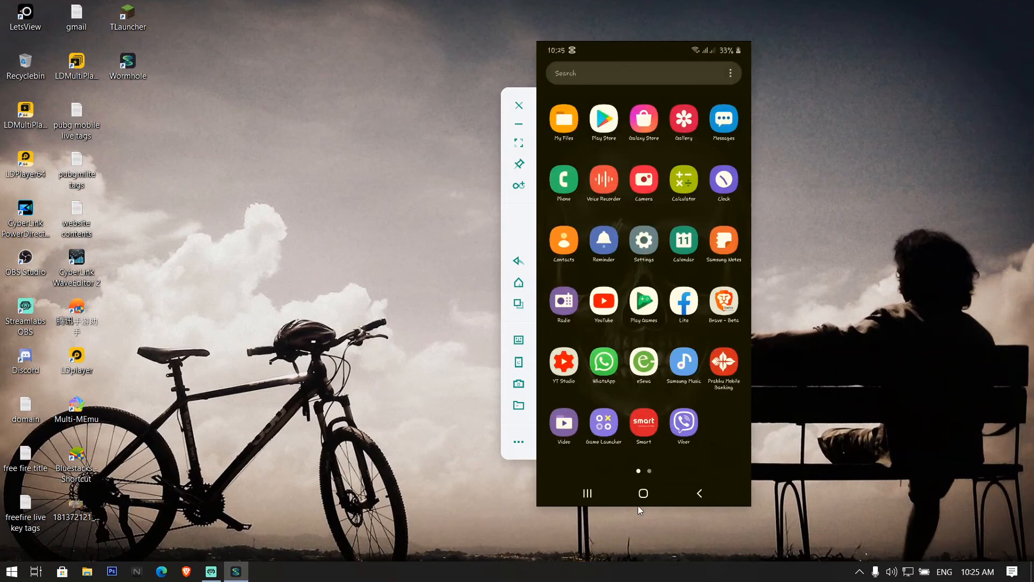
pyautogui.moveTo(669, 323)
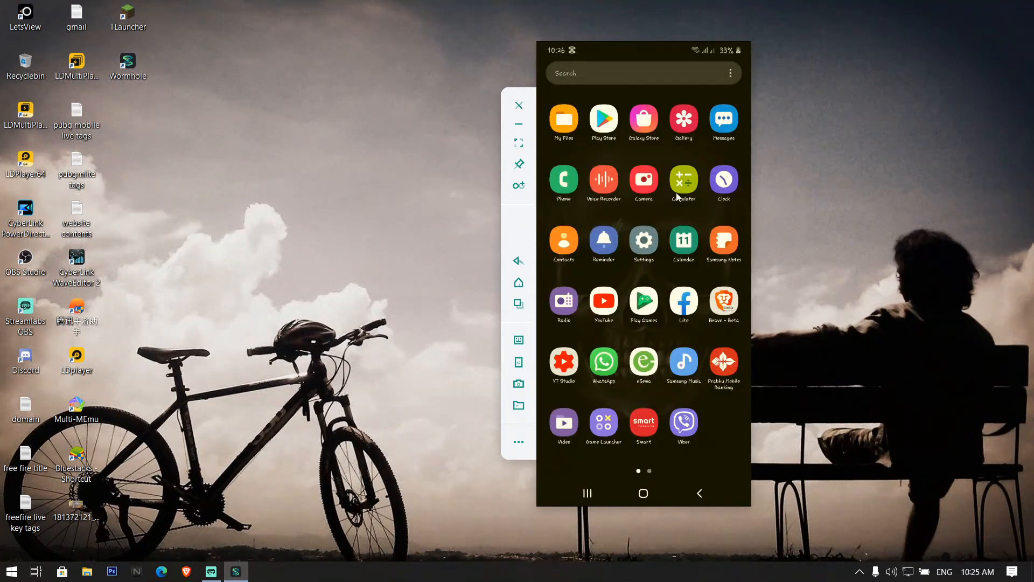
pyautogui.moveTo(705, 395)
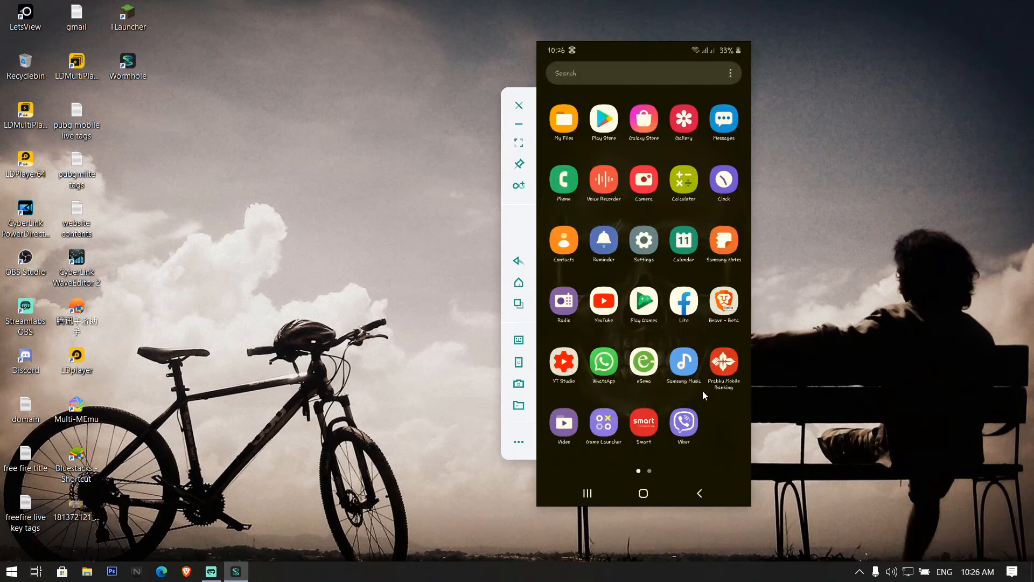
pyautogui.moveTo(704, 407)
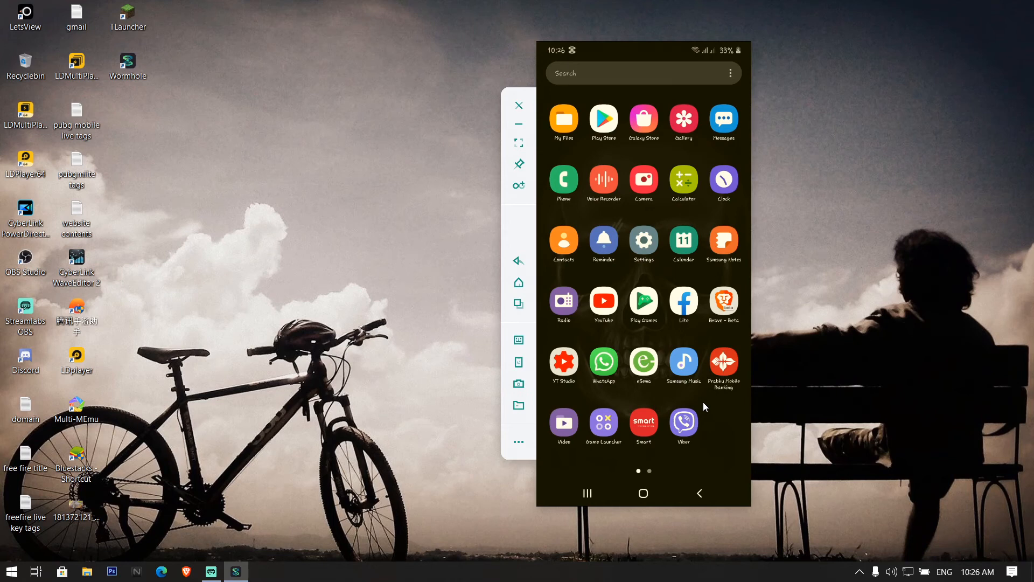
pyautogui.moveTo(771, 427)
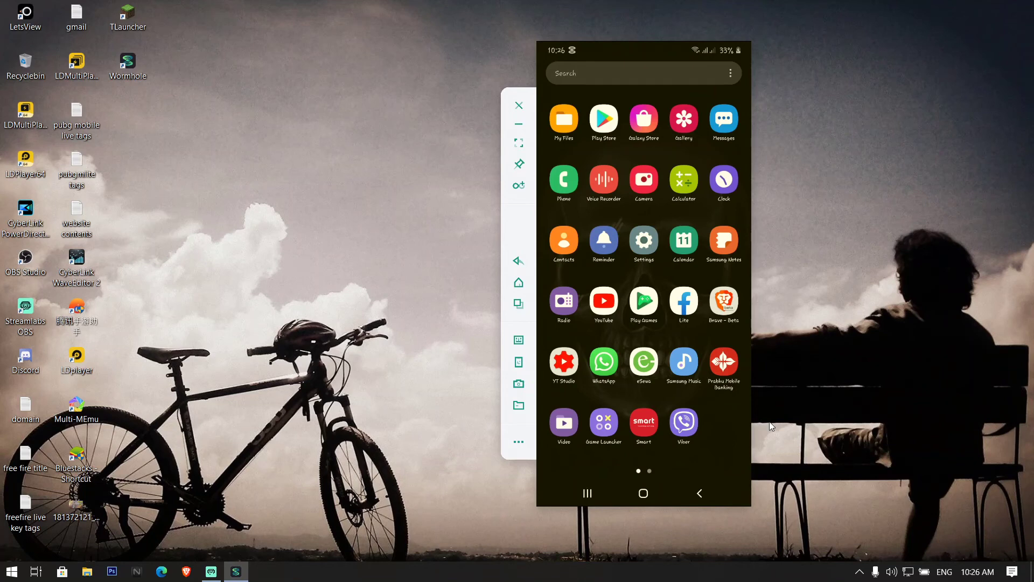